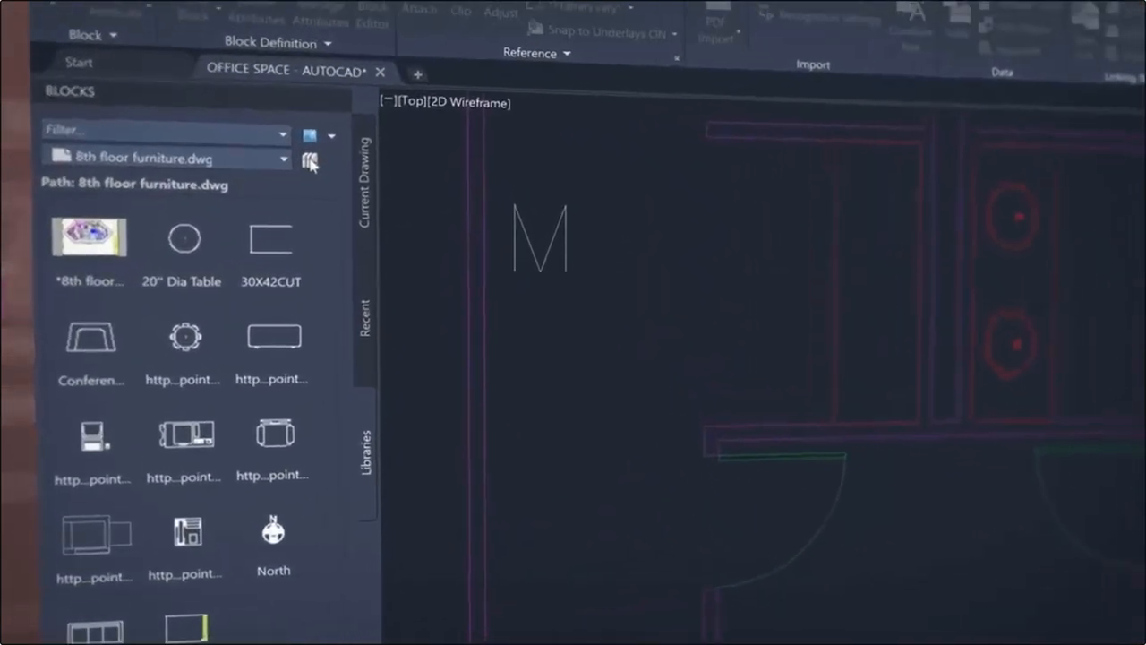
- Browse the earlier product pages and footage shown in the Autodesk reel
left_click(308, 158)
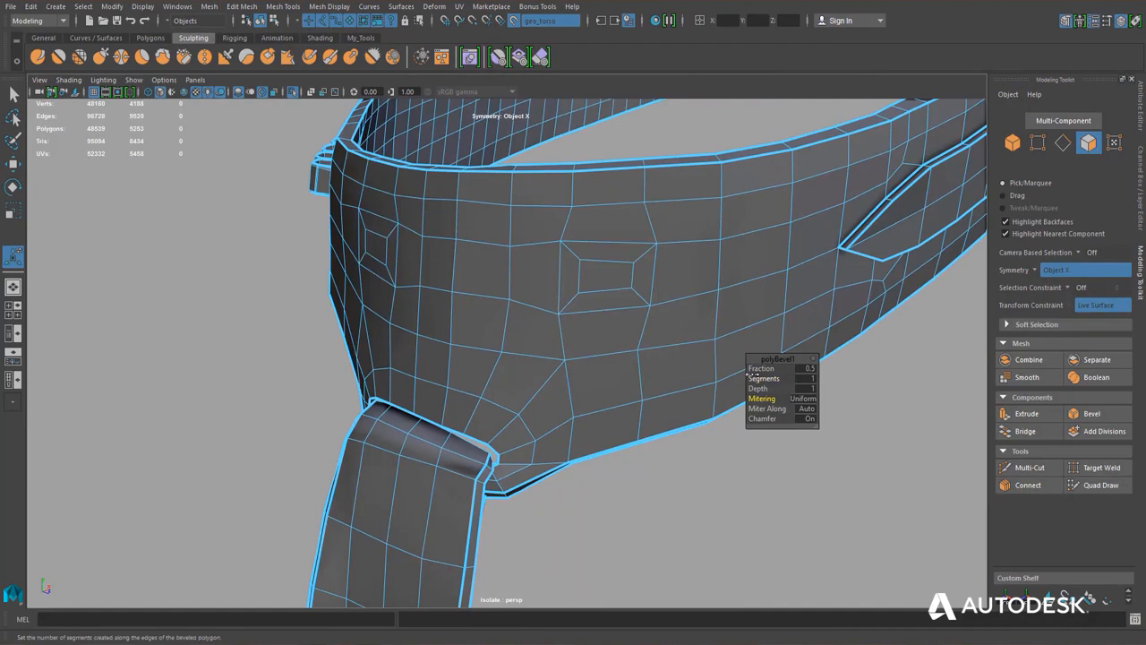
left_click(1024, 430)
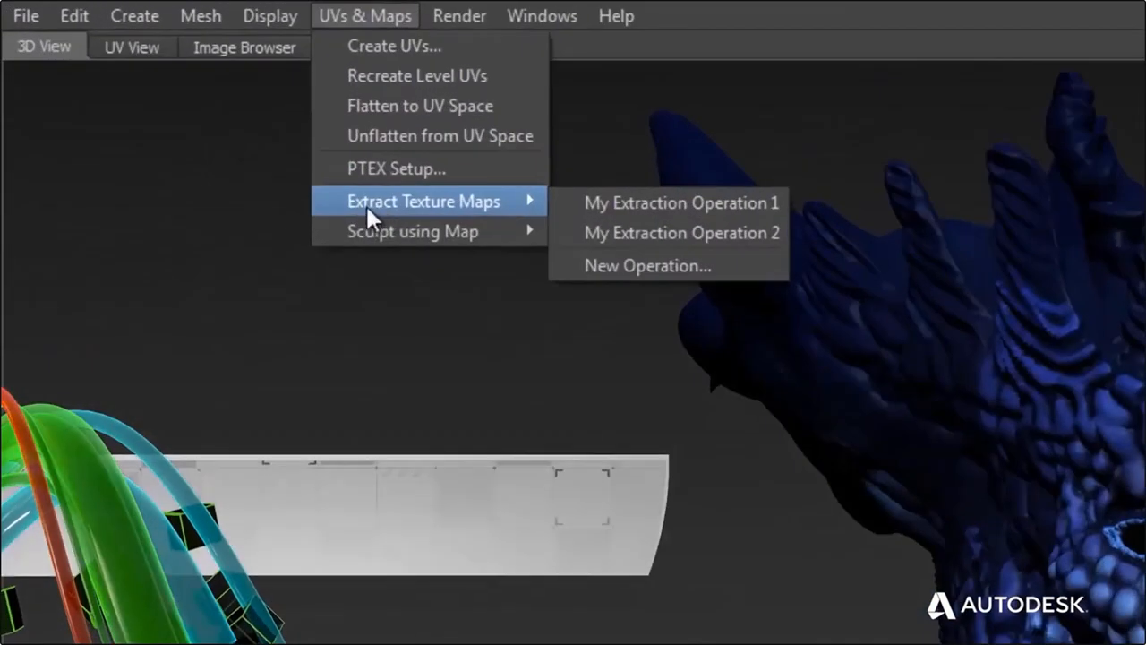
left_click(648, 265)
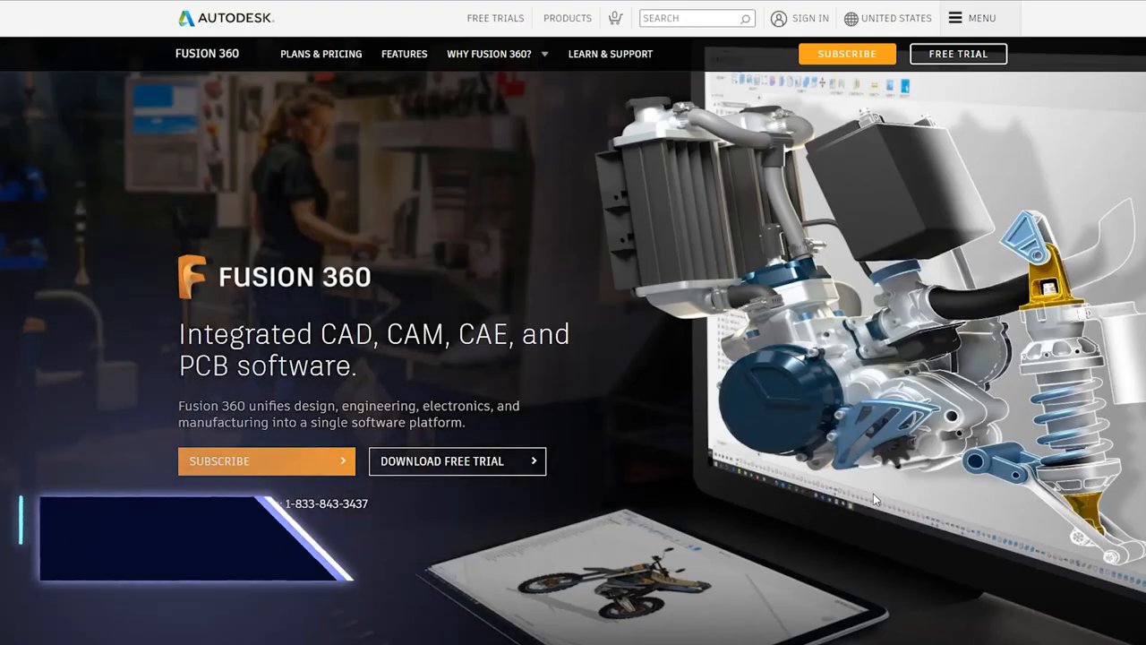
scroll("down", 3)
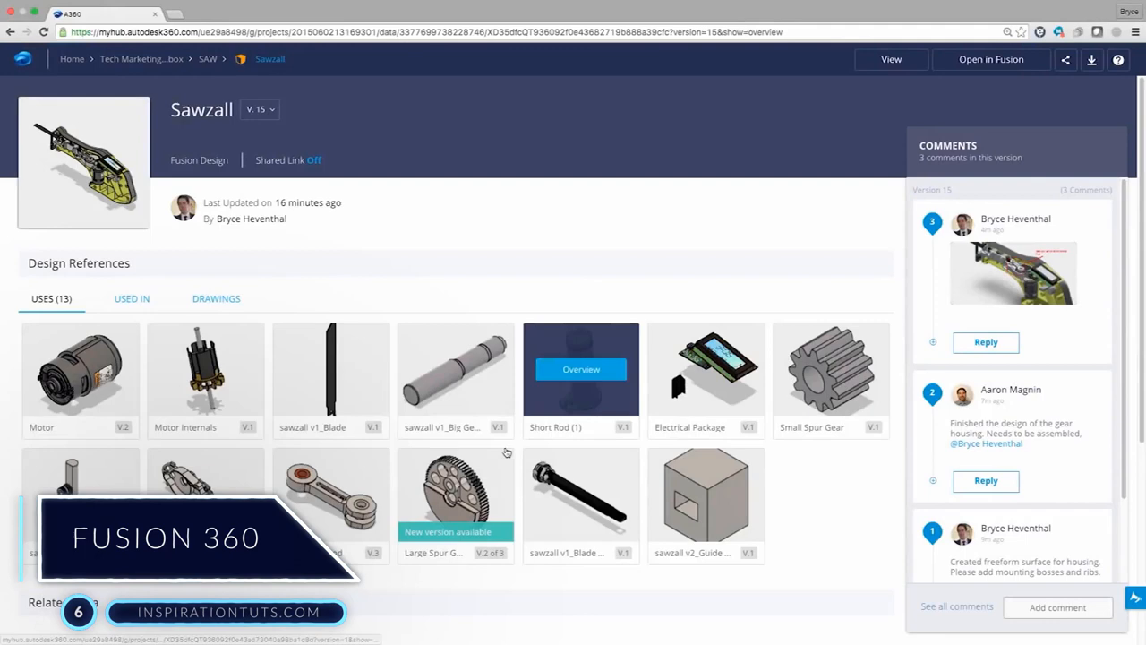
scroll("down", 3)
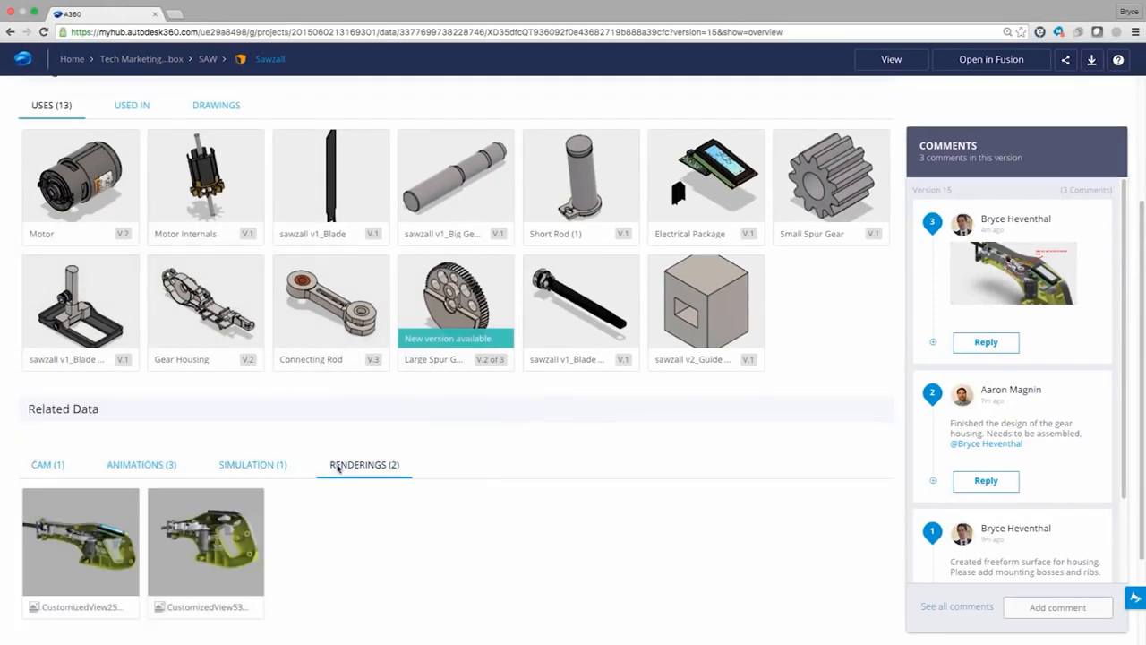
left_click(79, 540)
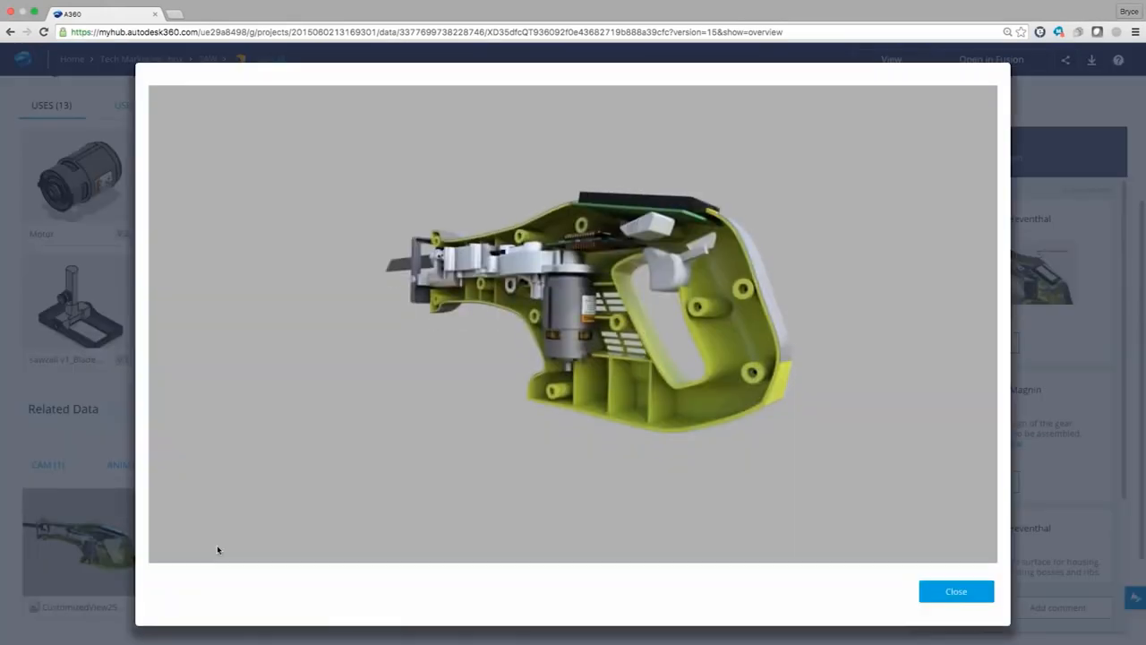
- Enter the note 'Increase Length of Connecting Rod' in the earlier product footage
left_click(956, 591)
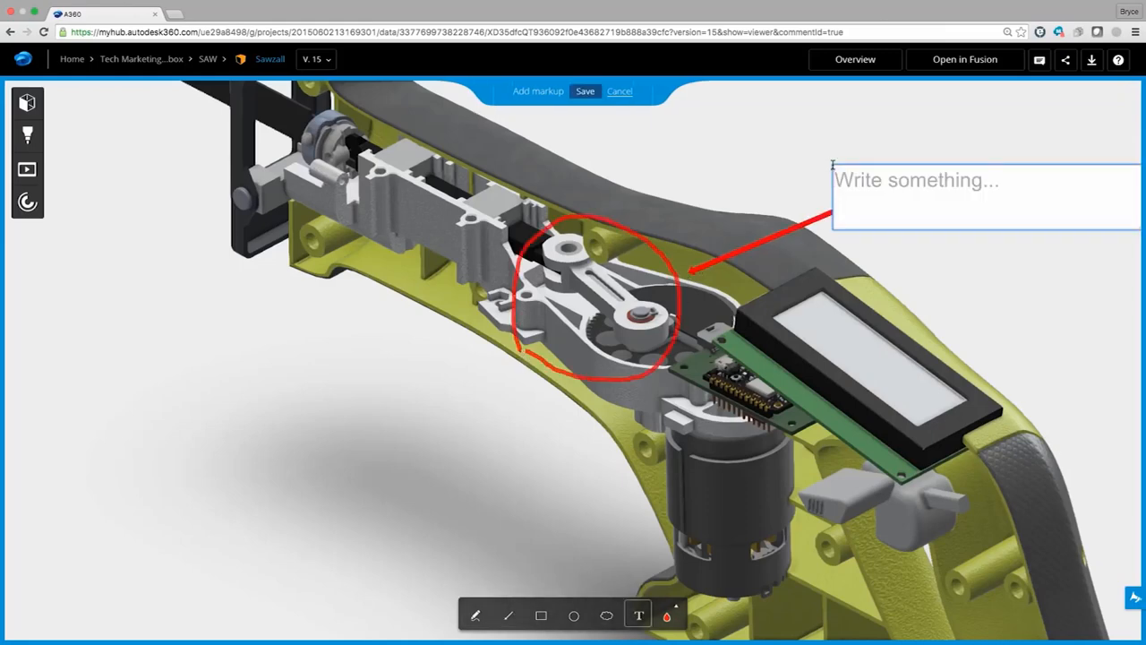
type("Increase Length of Connecting Rod")
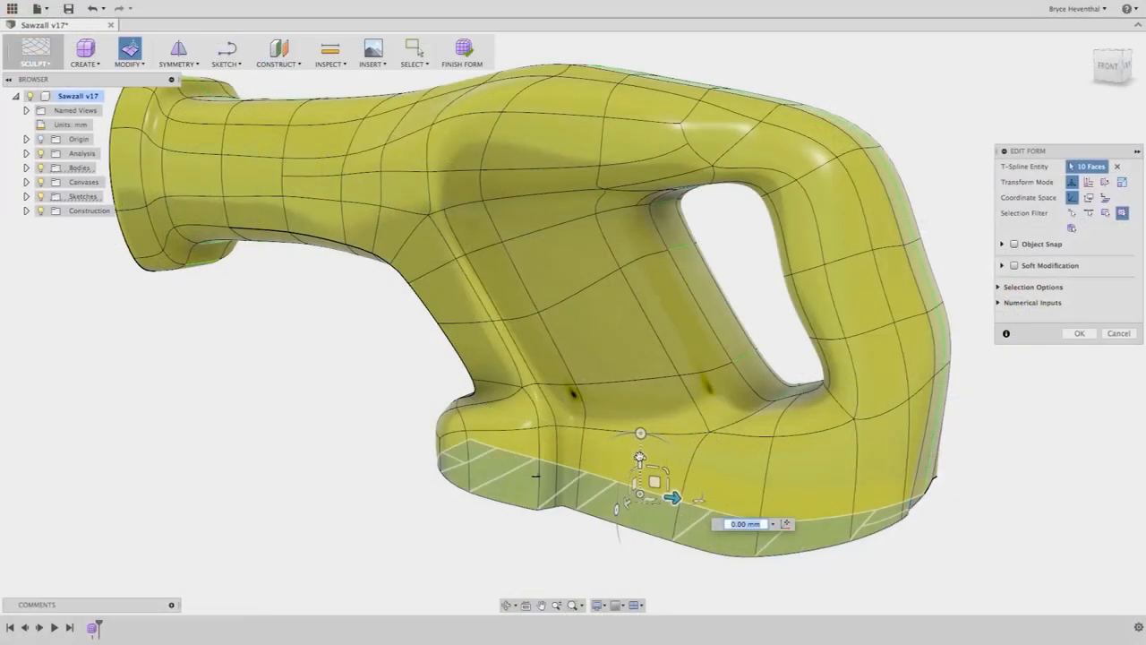
left_click_drag(641, 433, 630, 419)
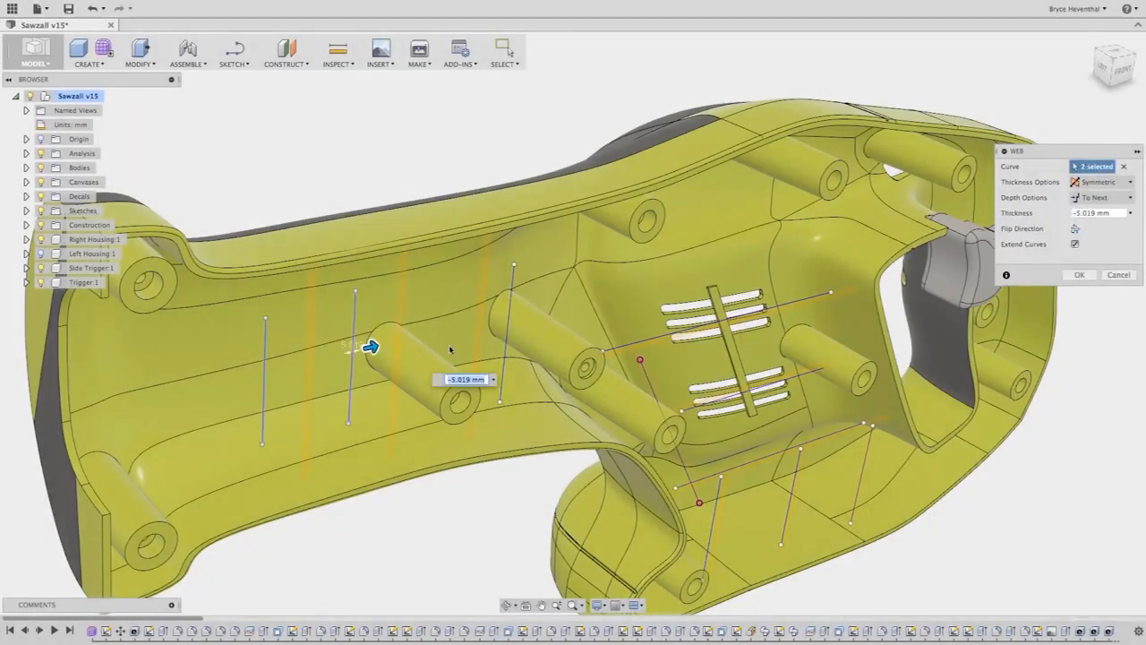
left_click(1078, 274)
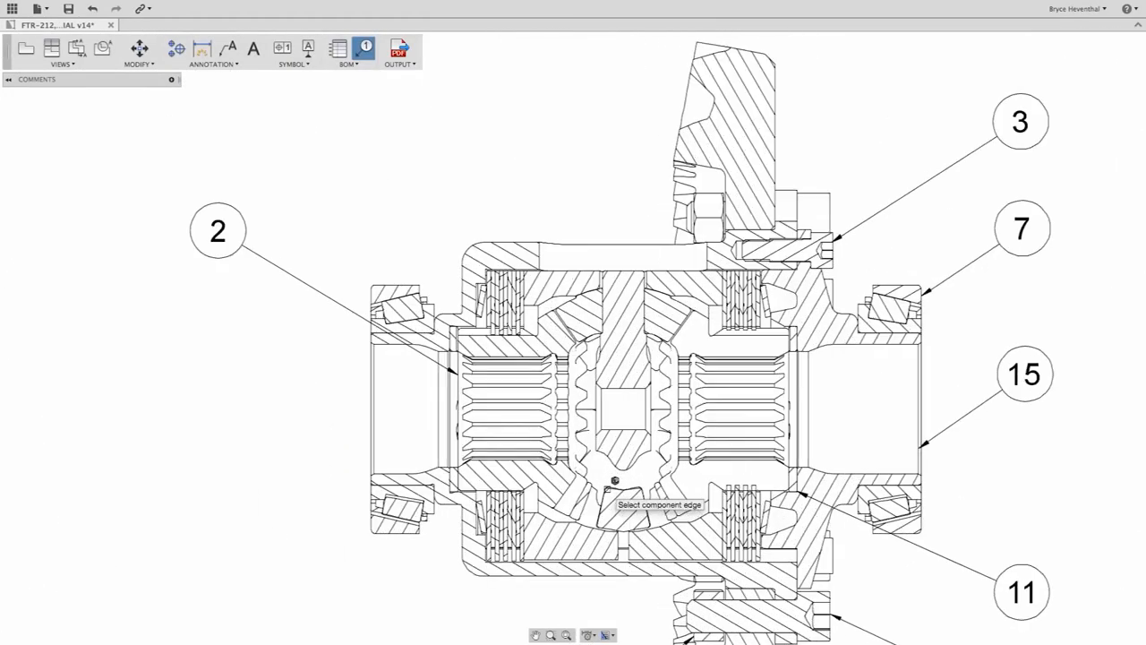
left_click(569, 634)
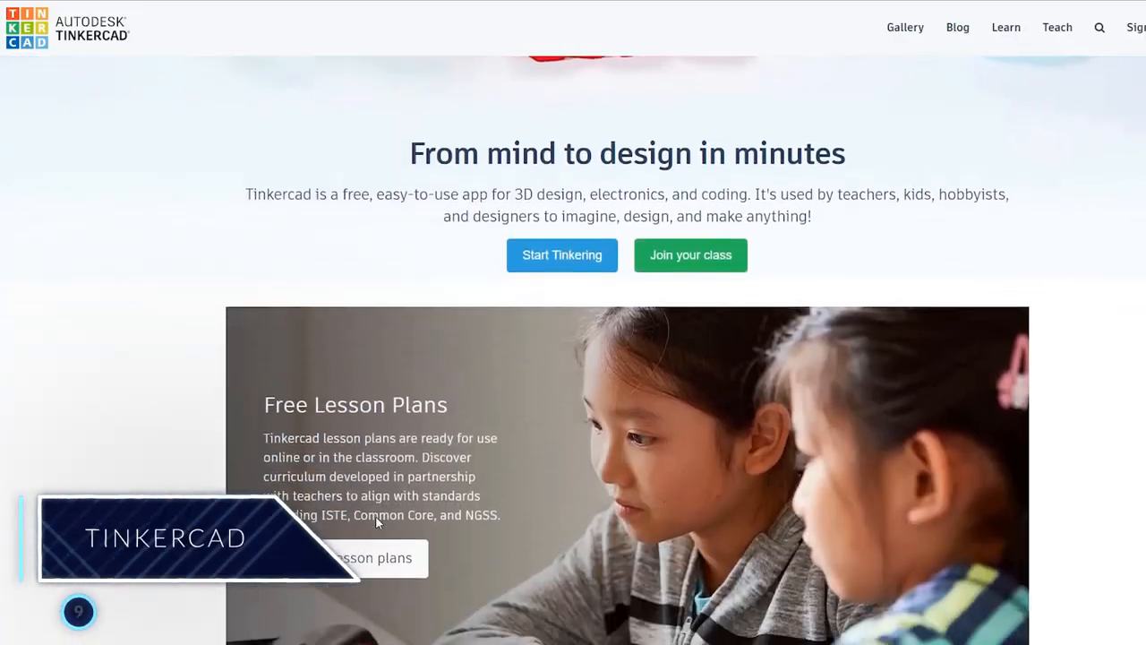
- Set the RenderCamShape Arnold camera type to fisheye with a value of 18 for the lunar lander render
scroll("down", 3)
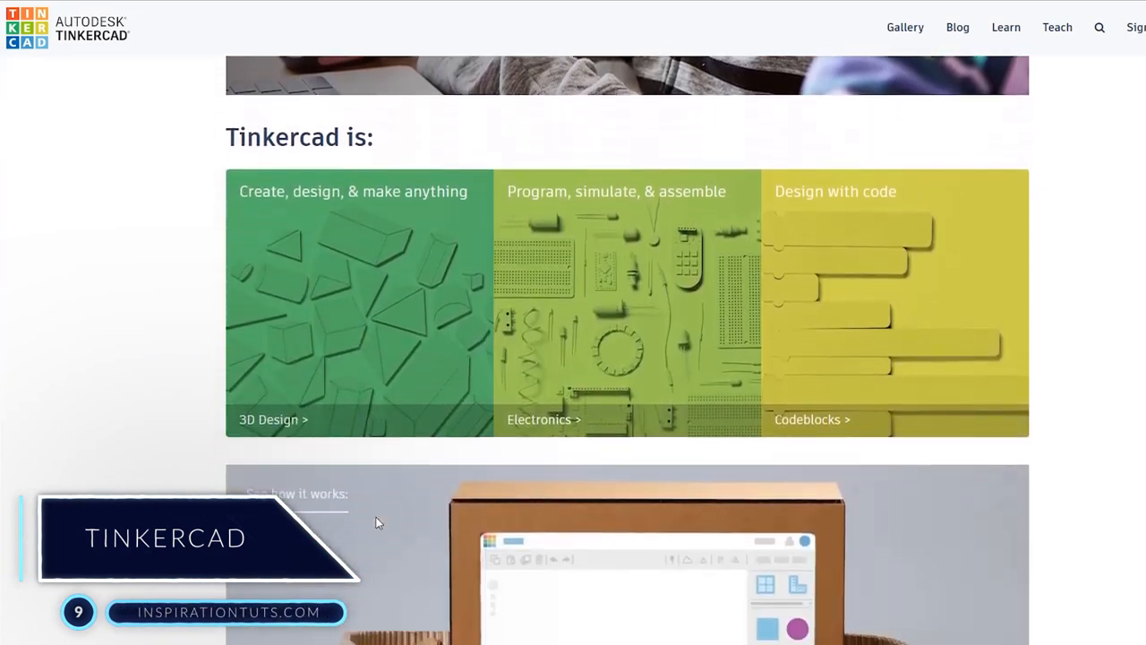
scroll("down", 3)
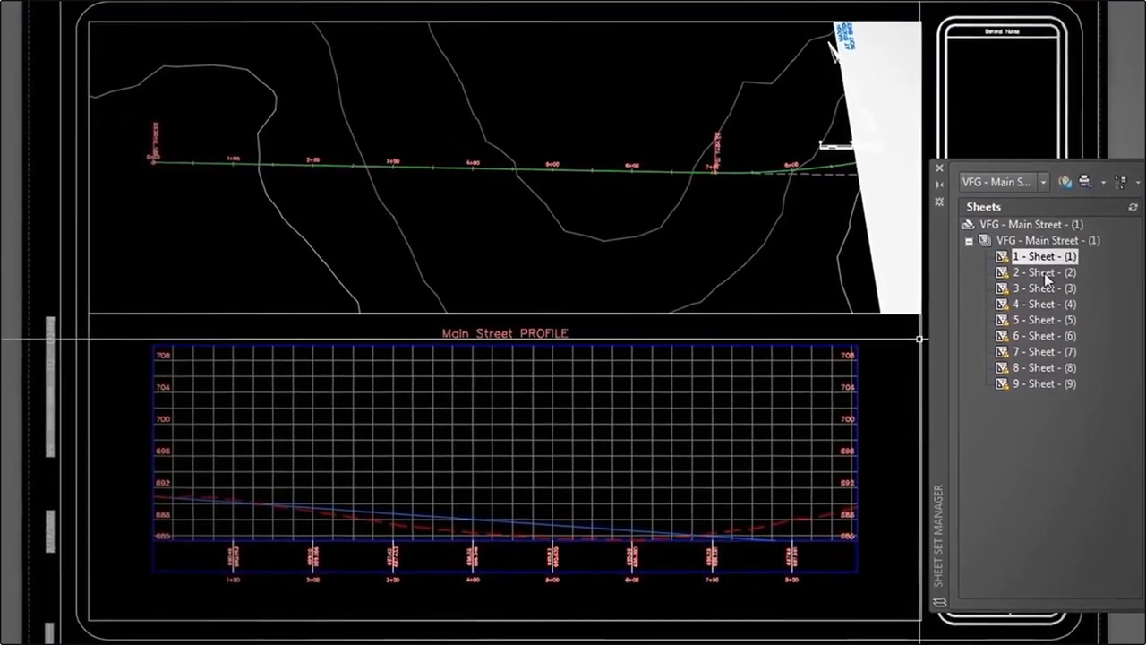
double_click(1027, 265)
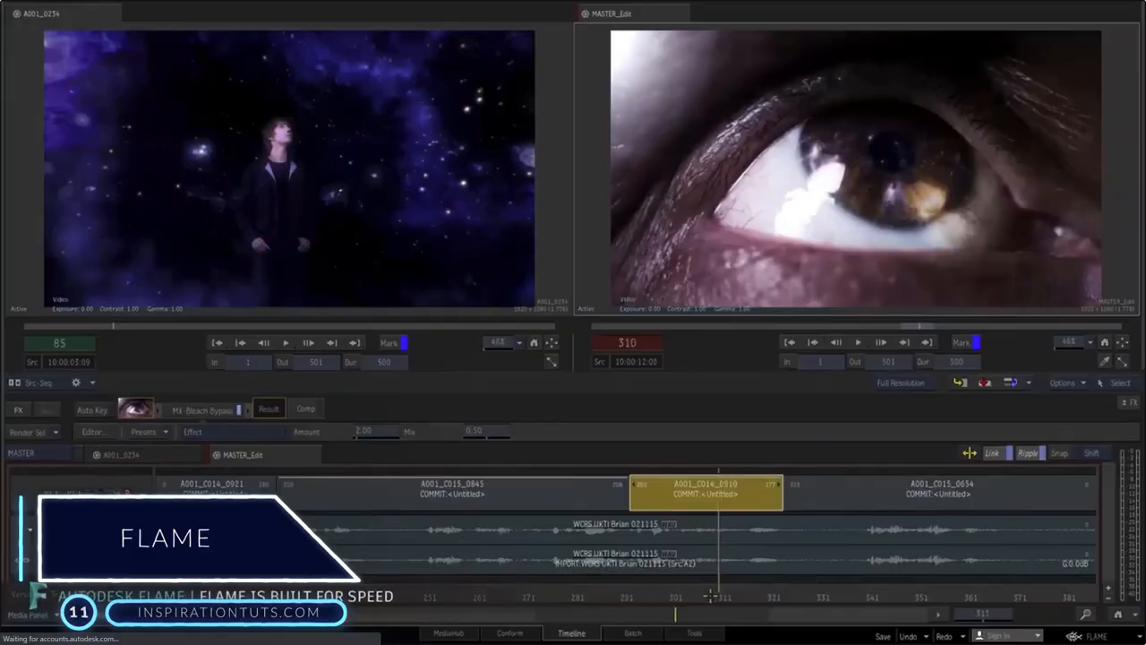
left_click(627, 632)
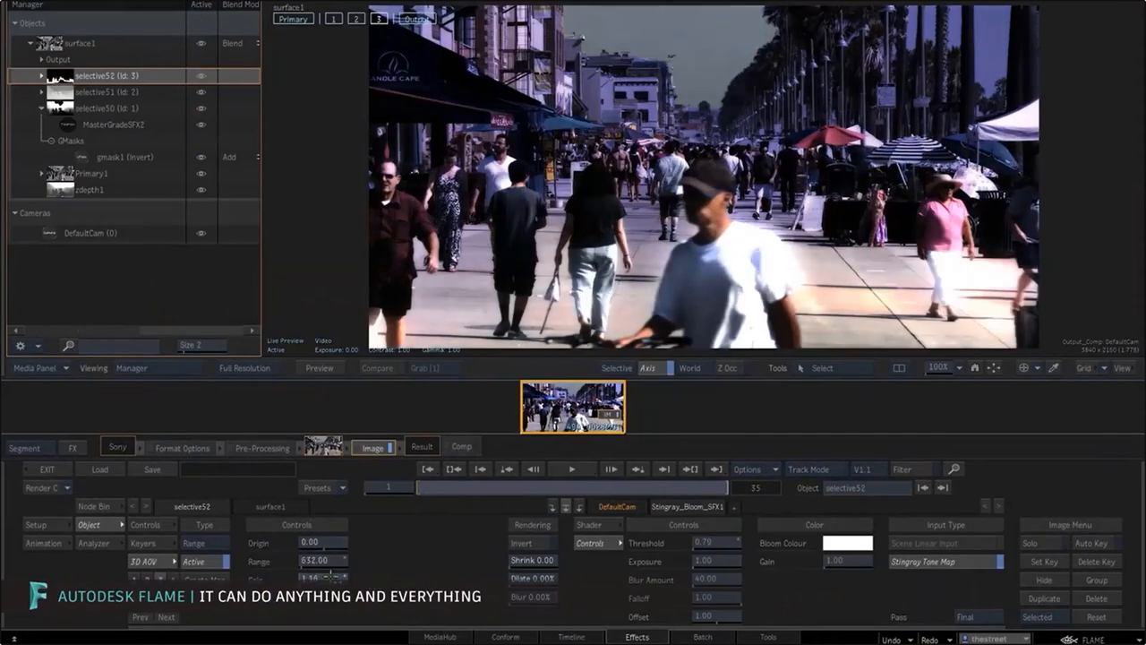
left_click(569, 632)
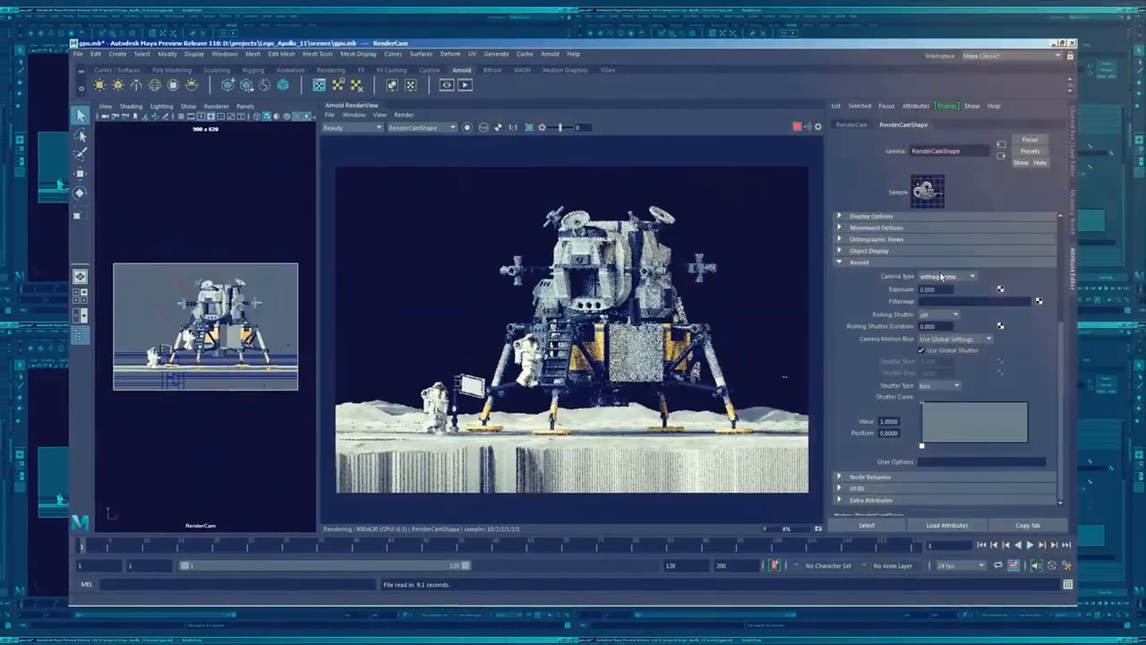
left_click(945, 276)
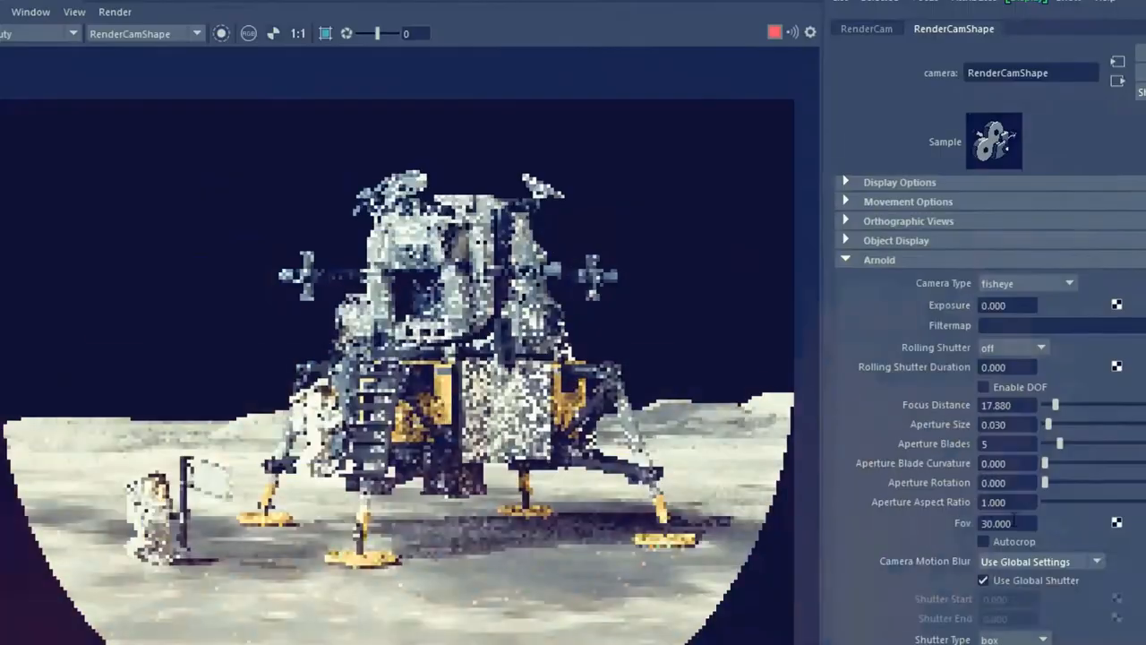
type("18")
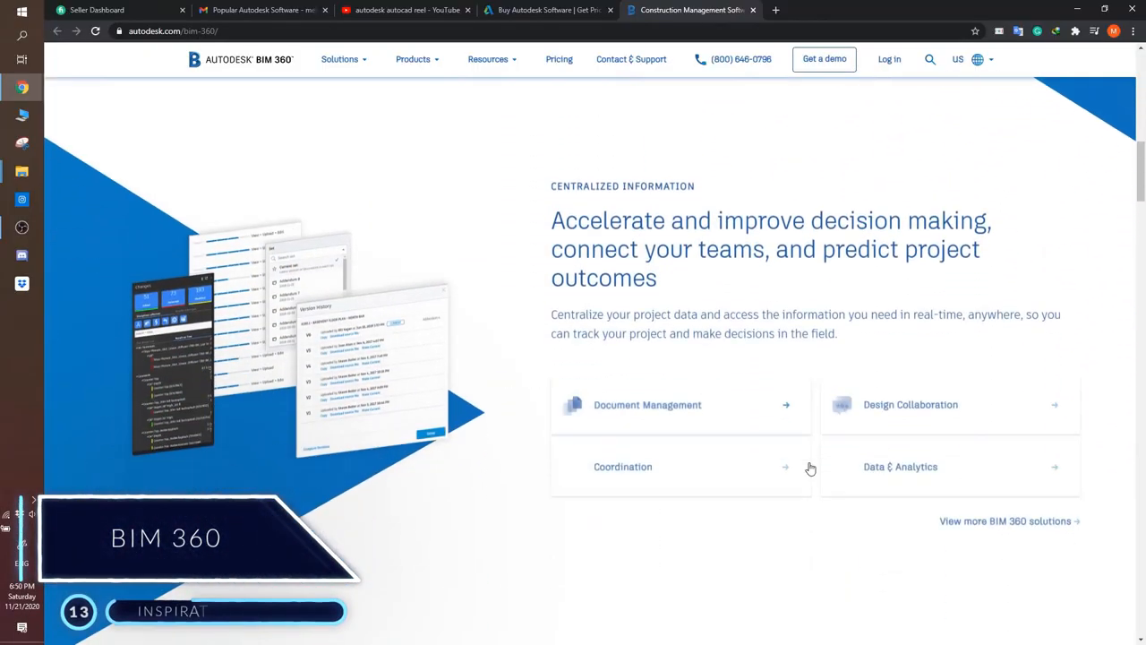
- Scroll the autodesk.com/bim-360 page past the solution cards to the G2Crowd review quotes
scroll("down", 3)
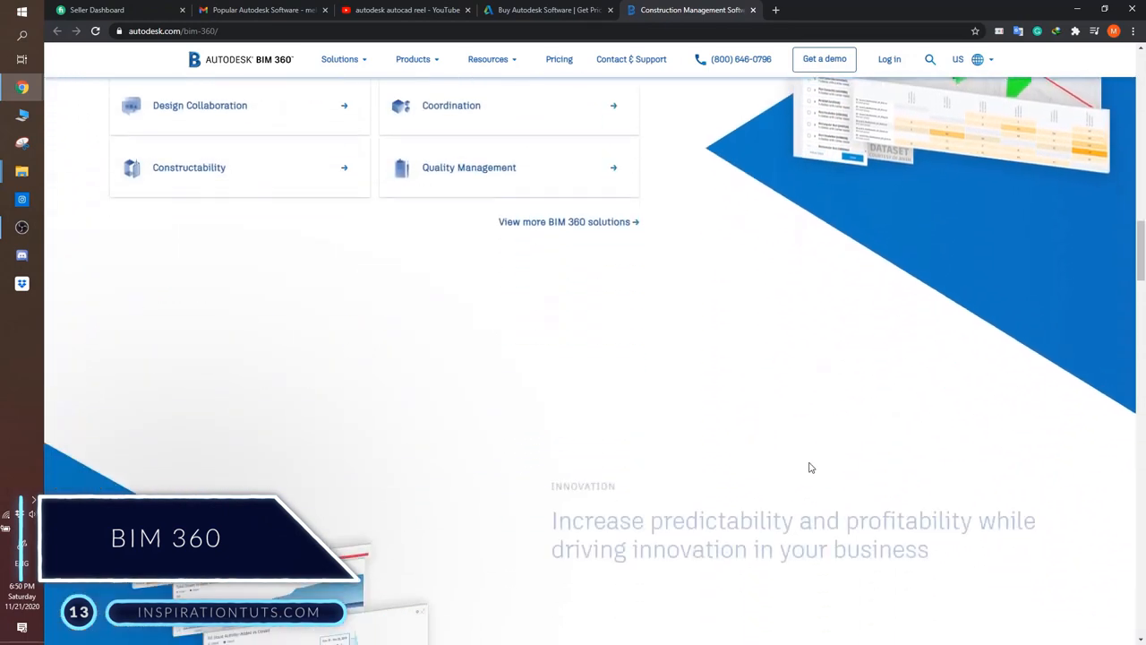
scroll("down", 3)
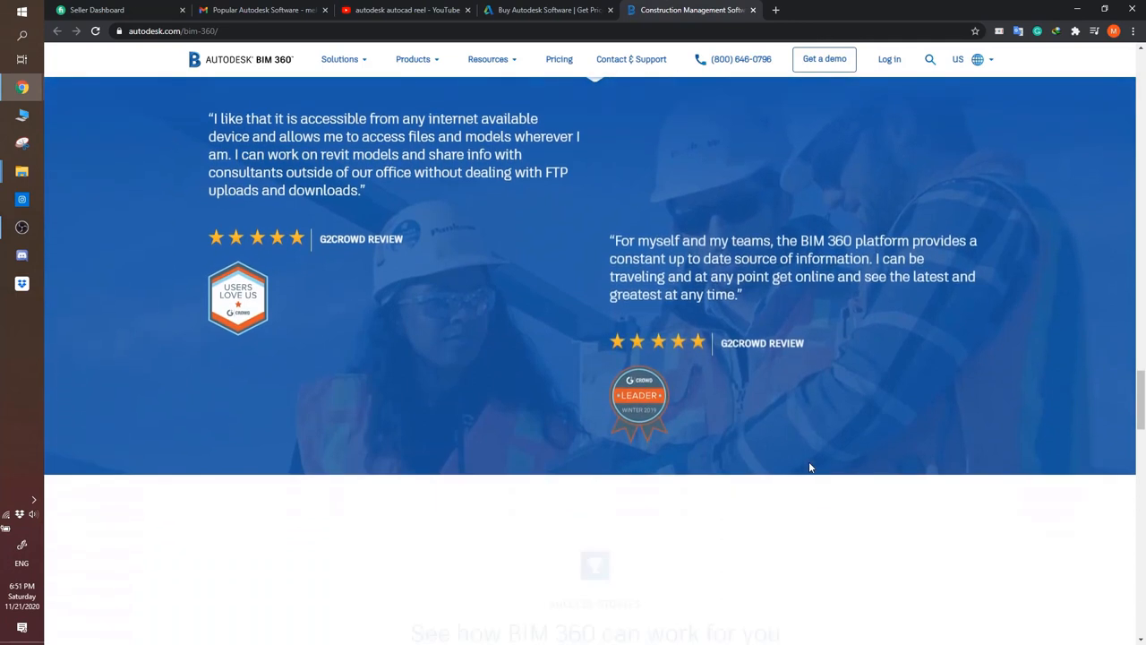
scroll("down", 3)
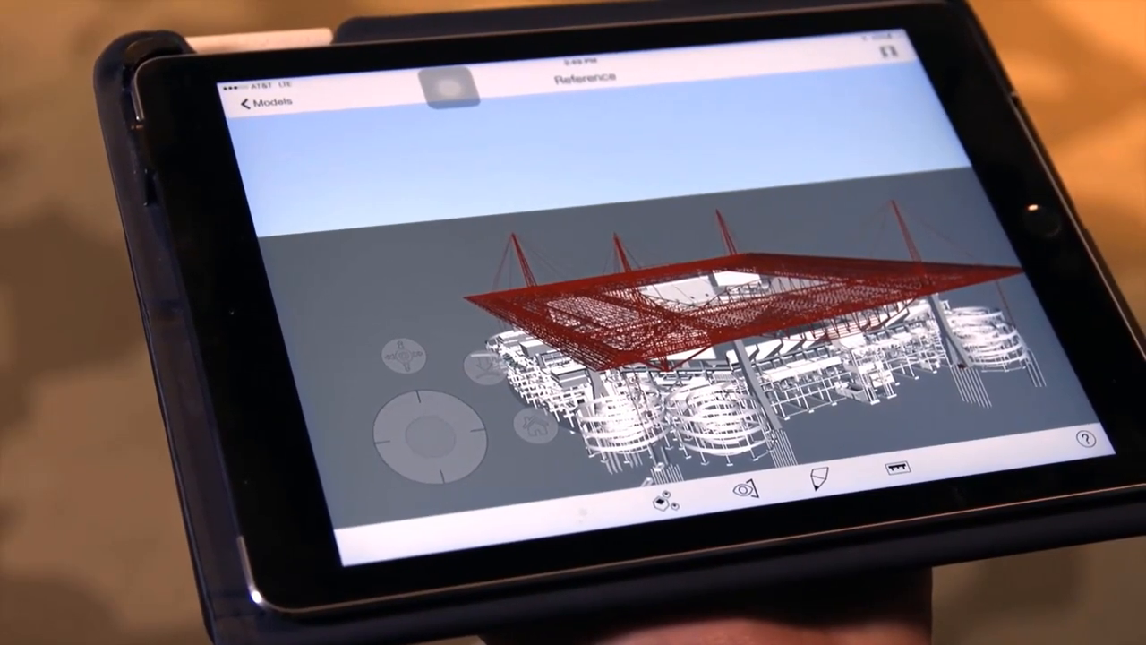
left_click(259, 109)
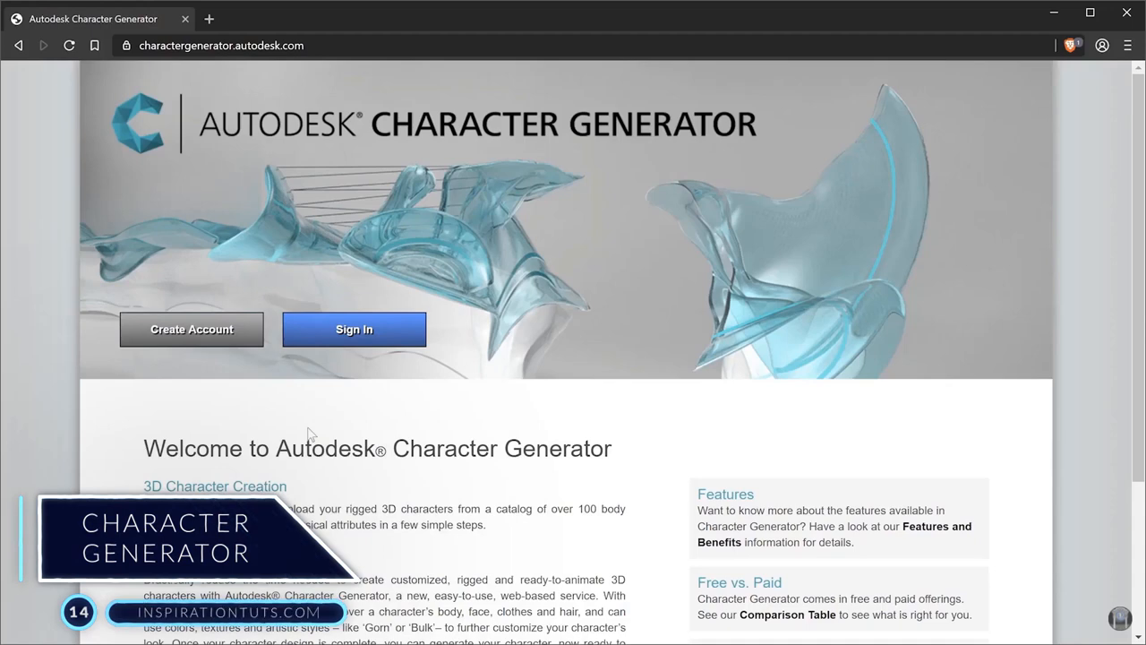
- Sign in, pick a character in the builder and move on to customizing its Makayla–Trinity face
left_click(355, 330)
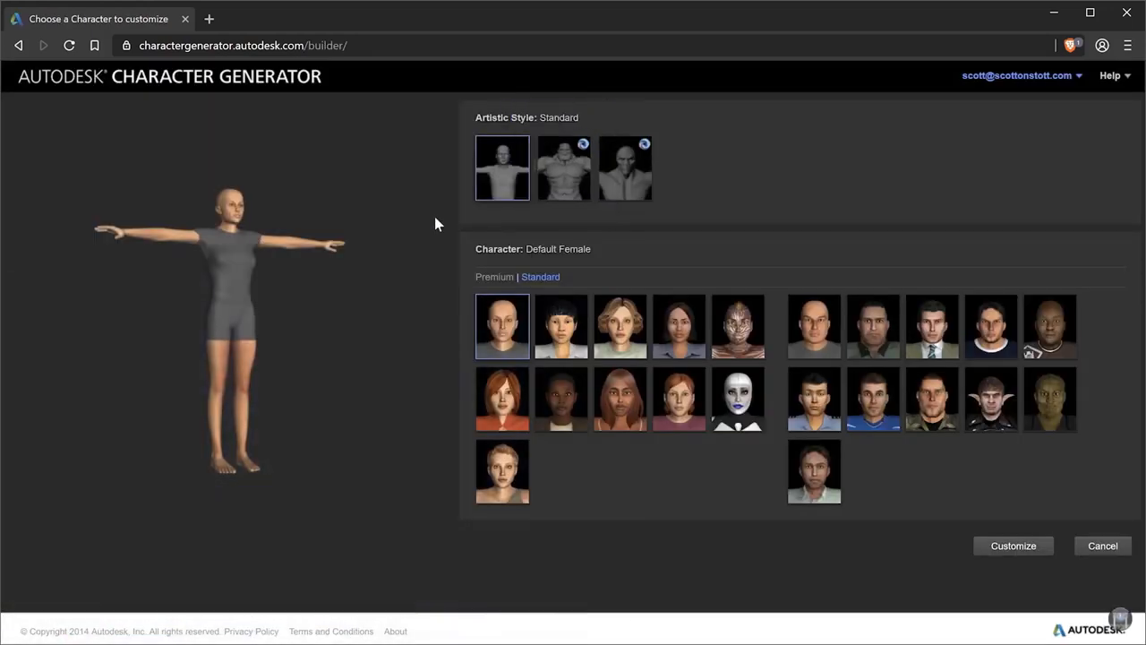
left_click(494, 276)
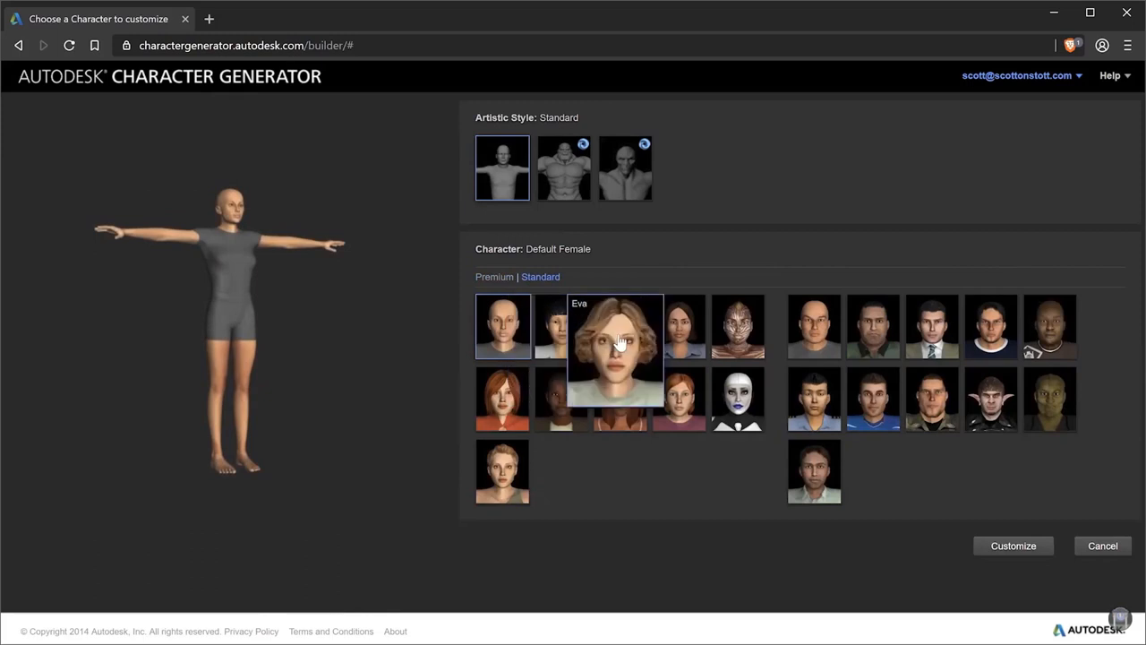
left_click(1014, 544)
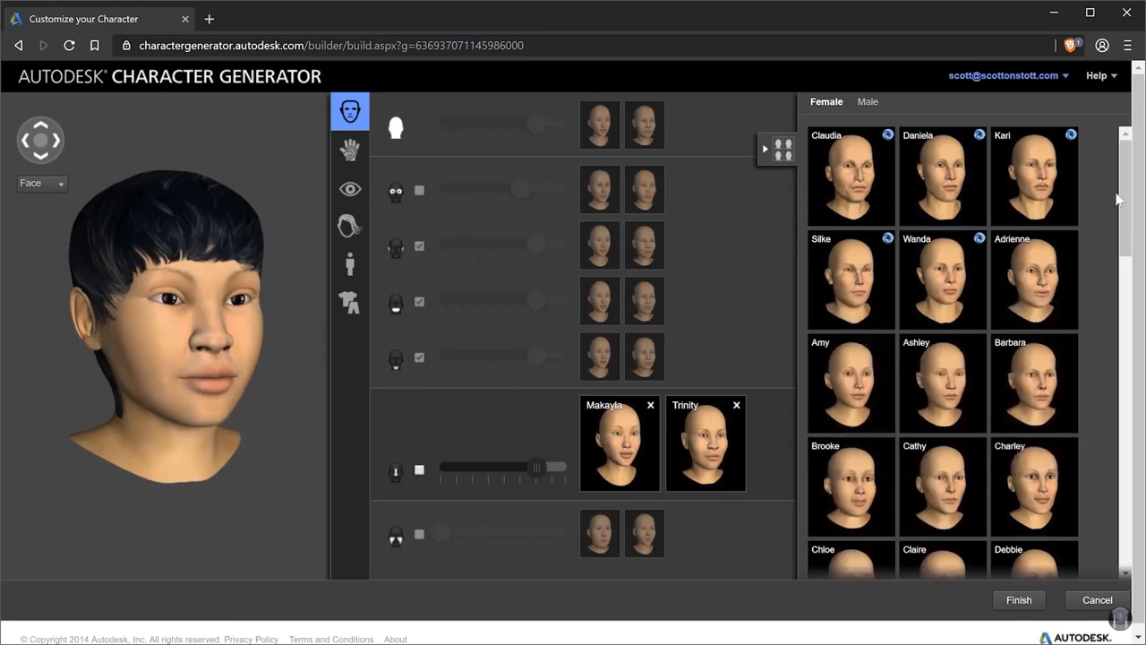
- Swap Trinity for Debbie in the face blend and slide the Makayla–Debbie mix back and forth
scroll("down", 3)
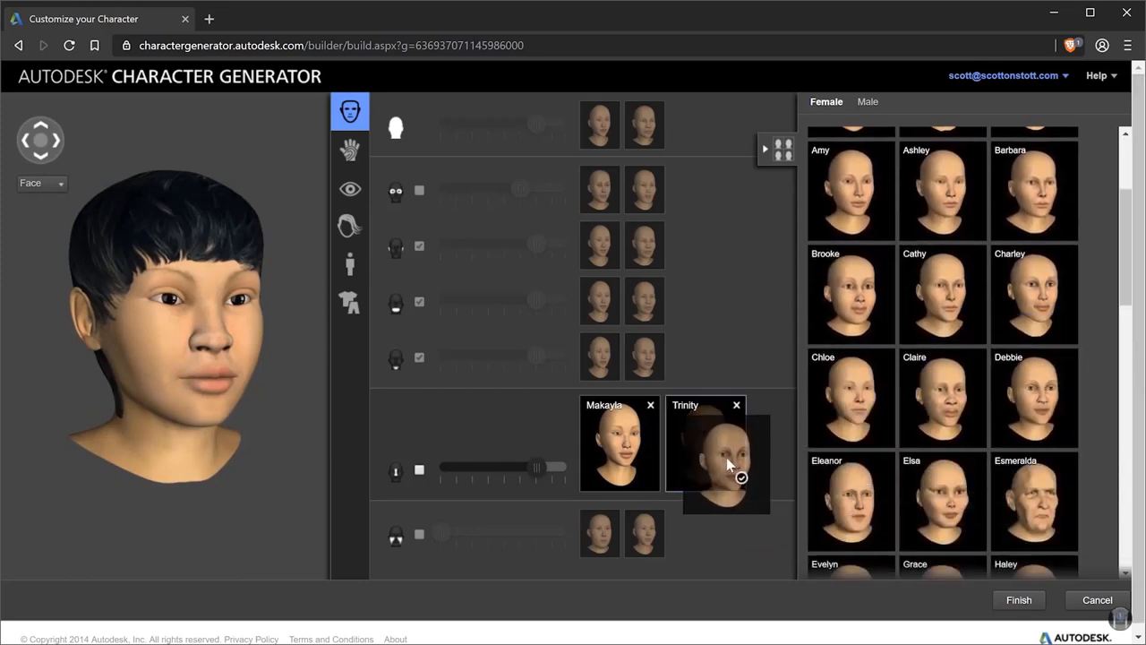
left_click(1033, 398)
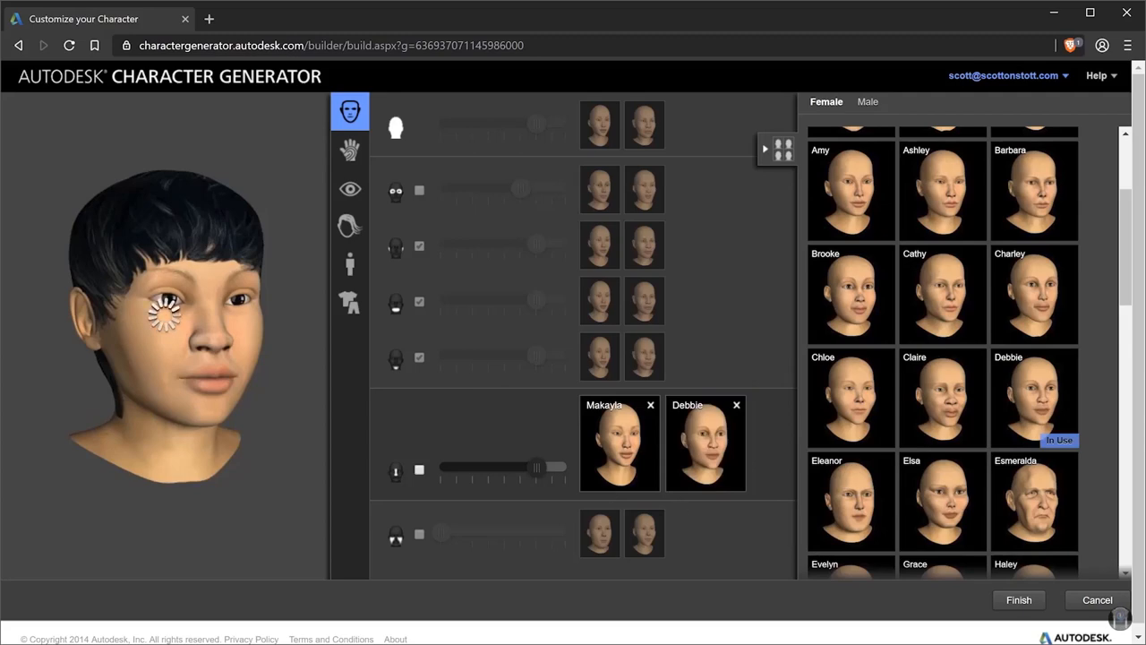
left_click_drag(537, 469, 469, 469)
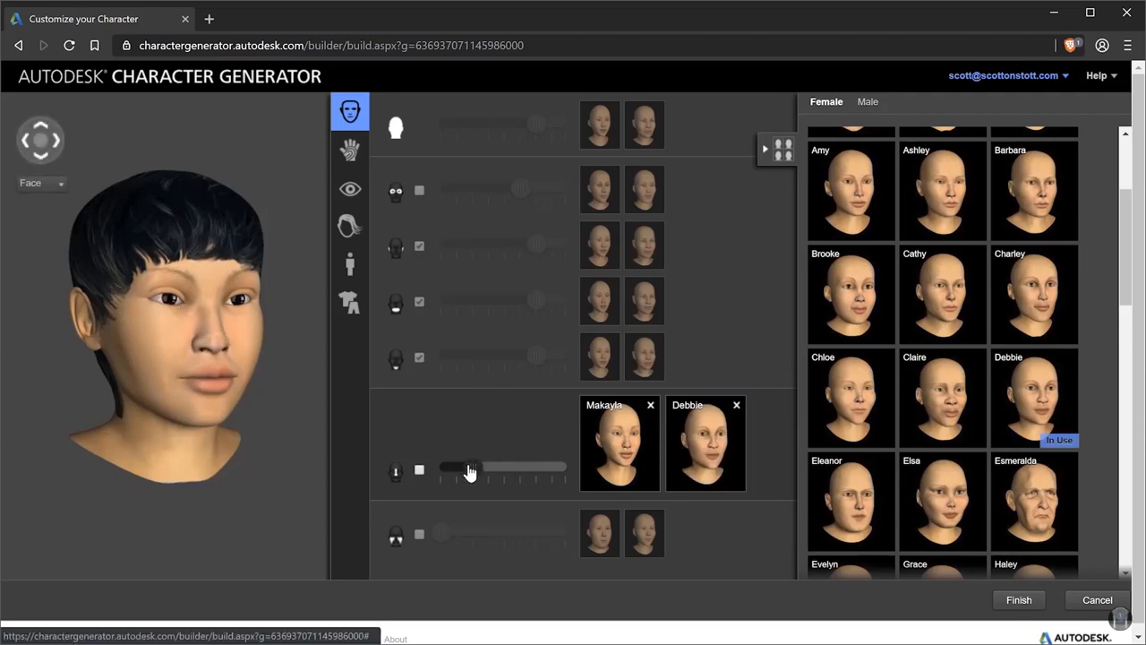
left_click_drag(469, 469, 487, 469)
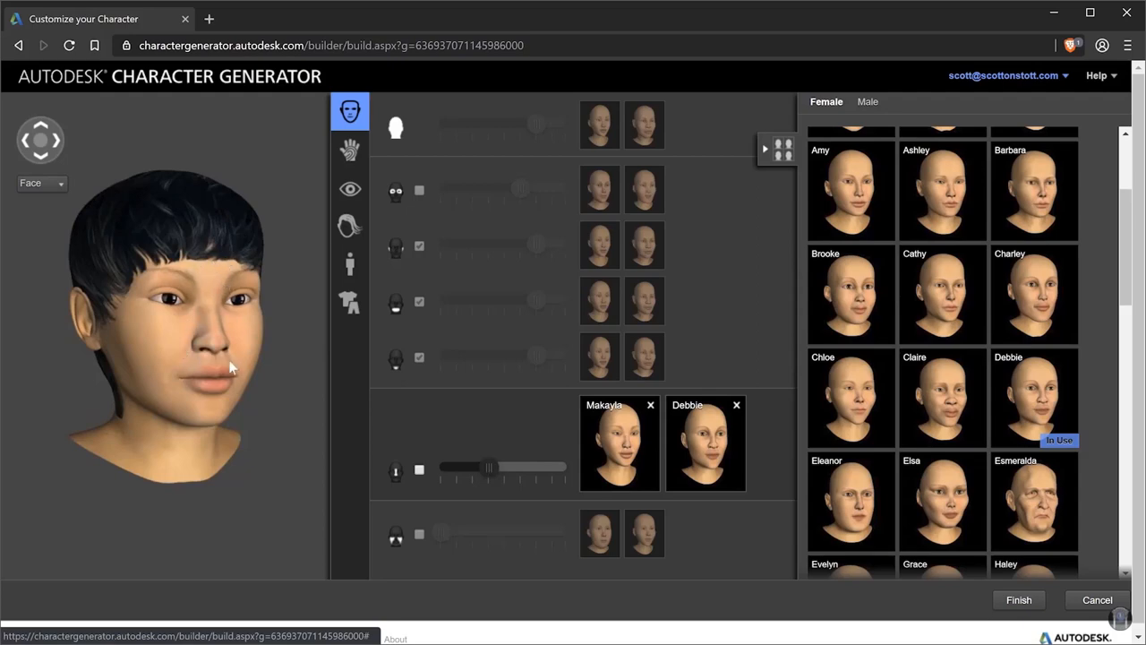
left_click_drag(487, 469, 516, 469)
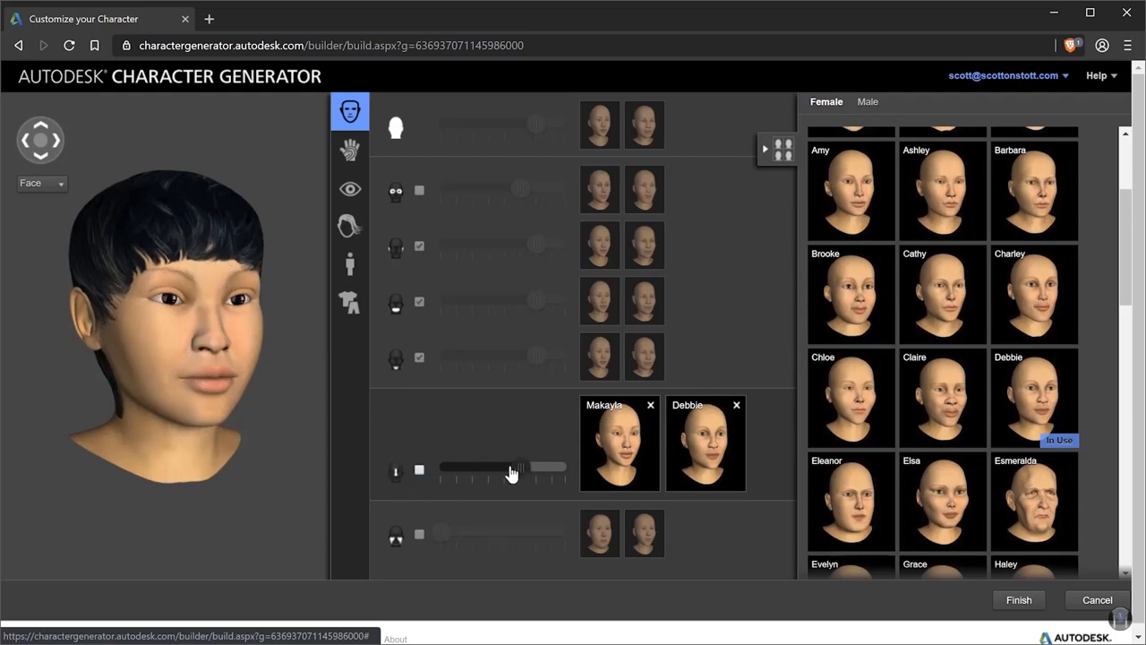
left_click_drag(511, 469, 473, 469)
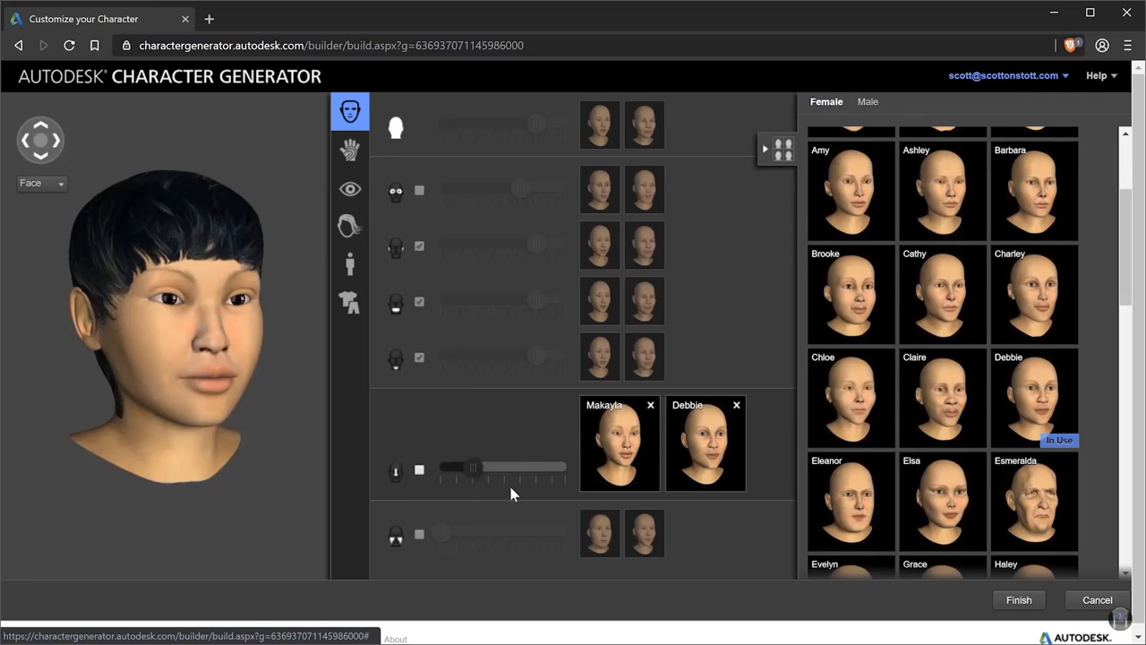
mouse_move(374, 177)
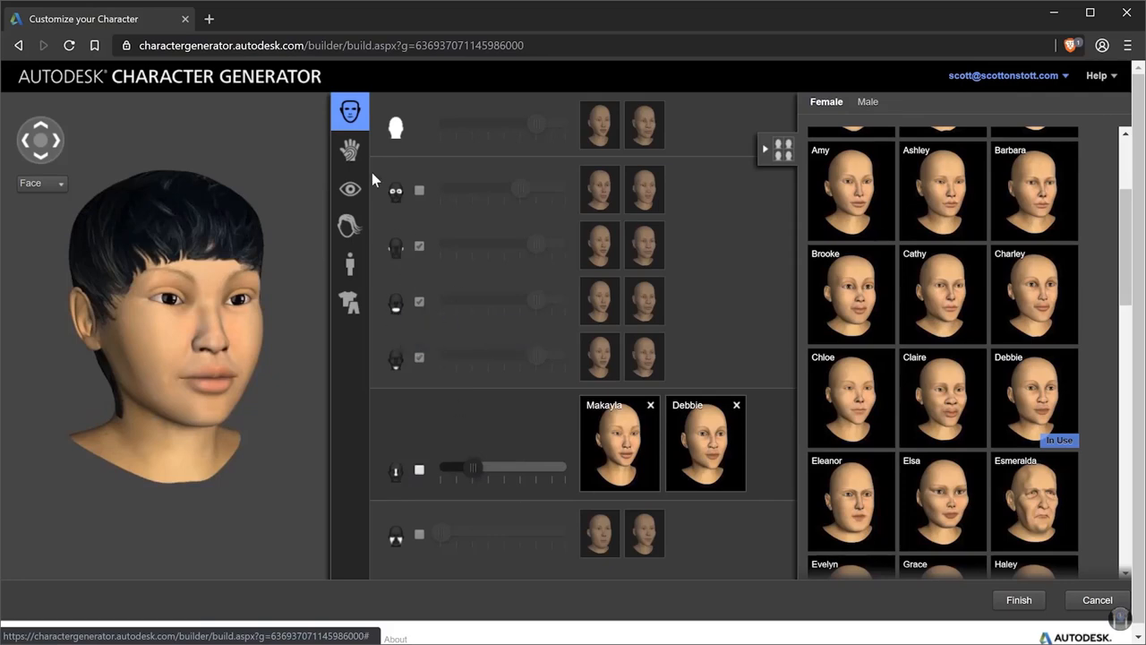
left_click(348, 151)
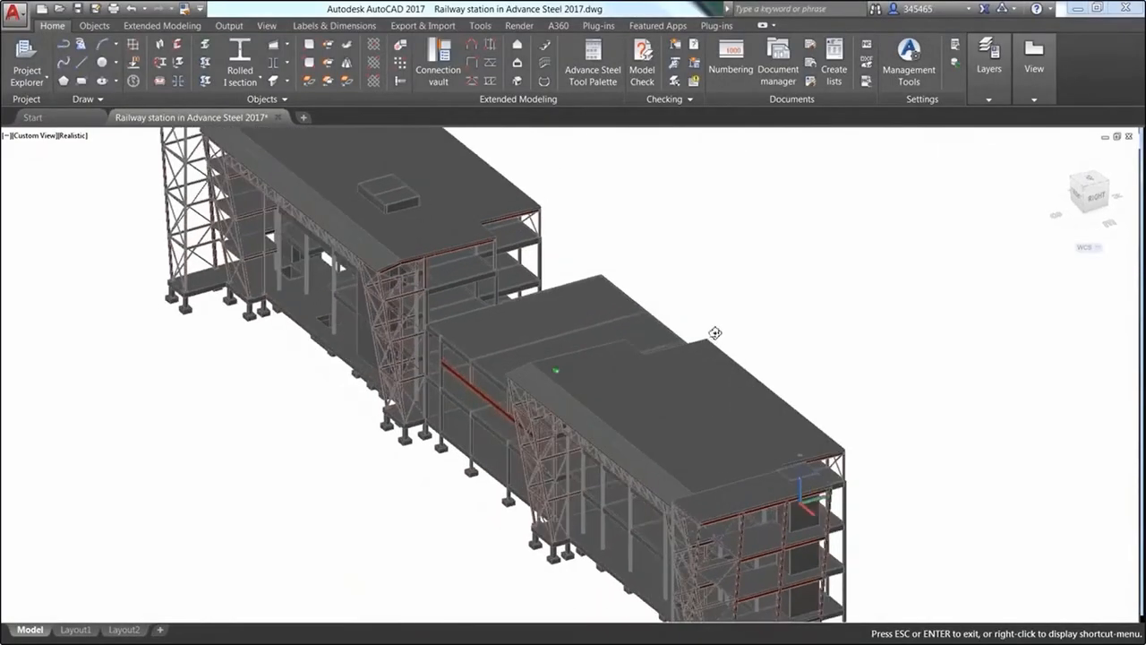
- Add a Gusset plate to column and base plate joint from General bracings and view its plate dimensions
left_click_drag(714, 335, 783, 300)
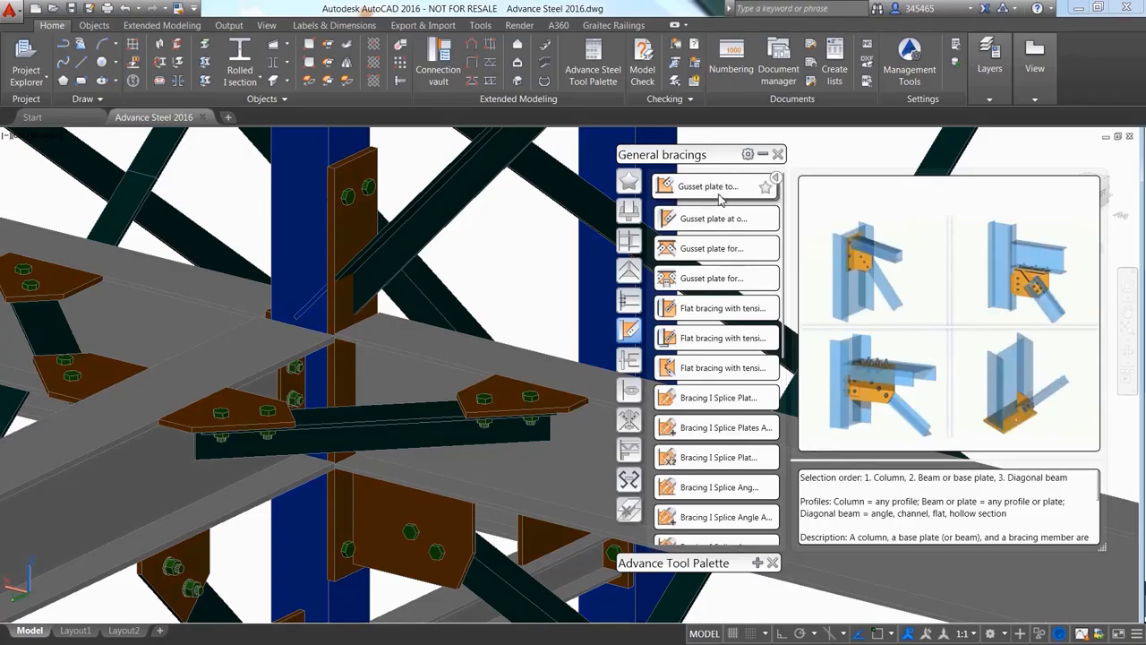
left_click(717, 188)
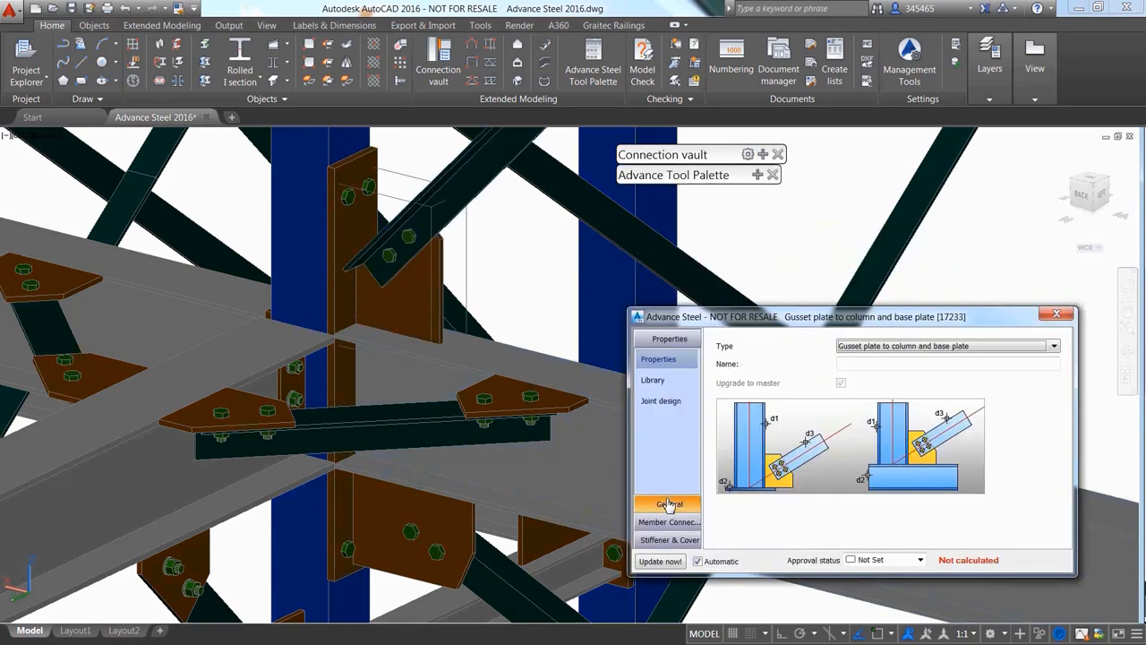
left_click(666, 504)
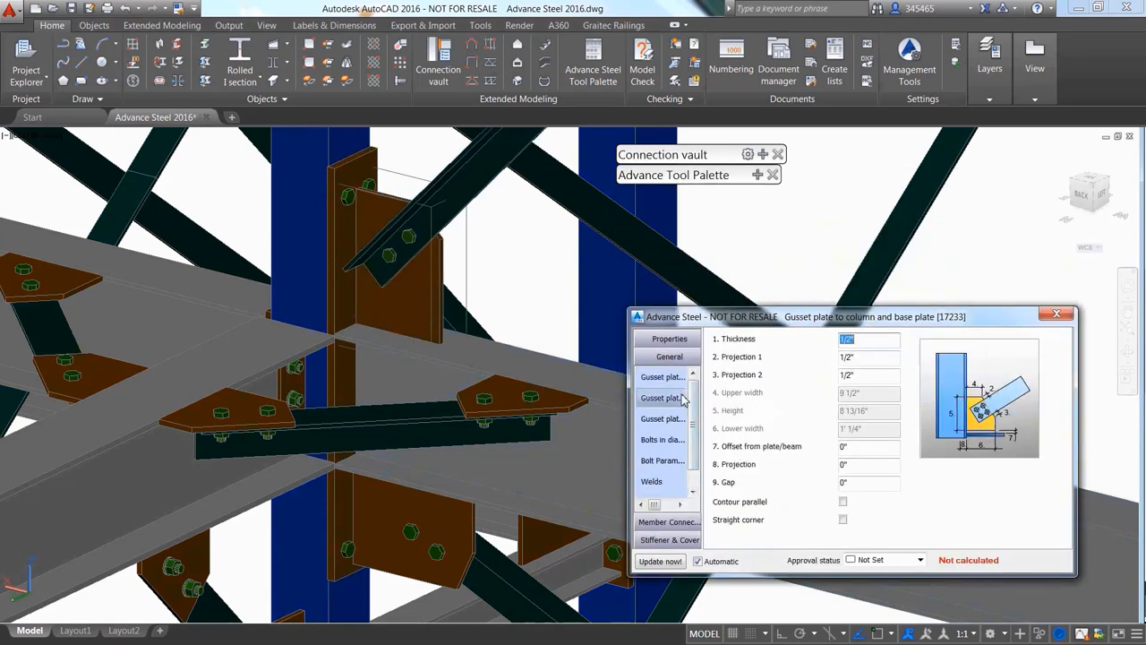
left_click(662, 398)
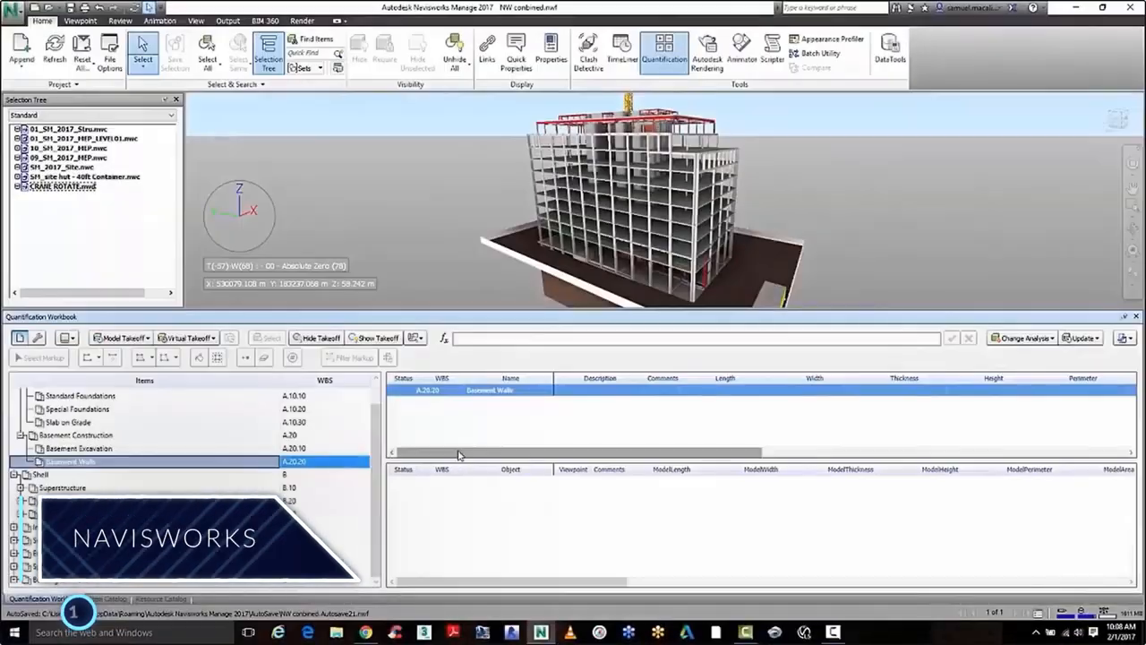
left_click(122, 337)
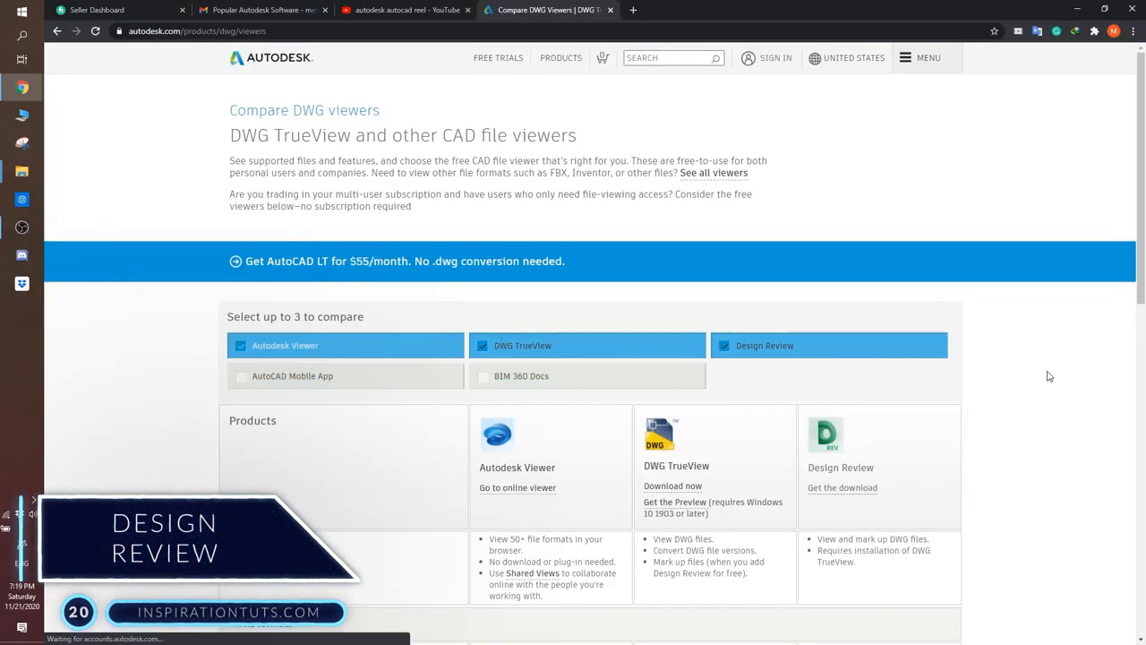
- Show the DWFX basement foundation sheet with its footing markup selected
scroll("down", 3)
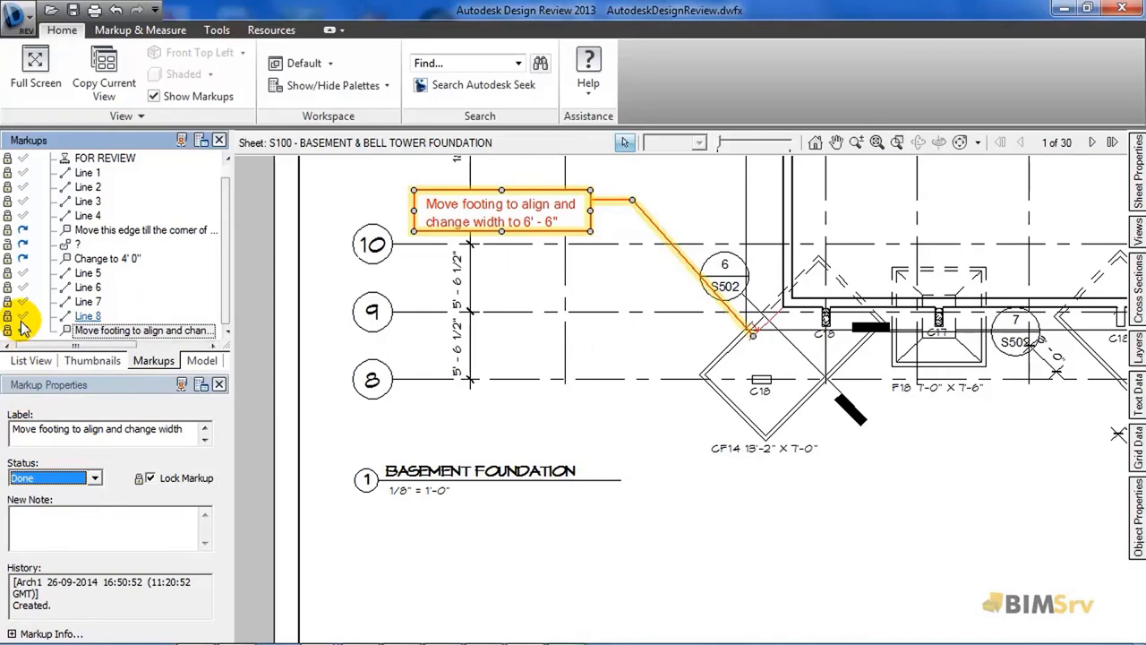
left_click(140, 29)
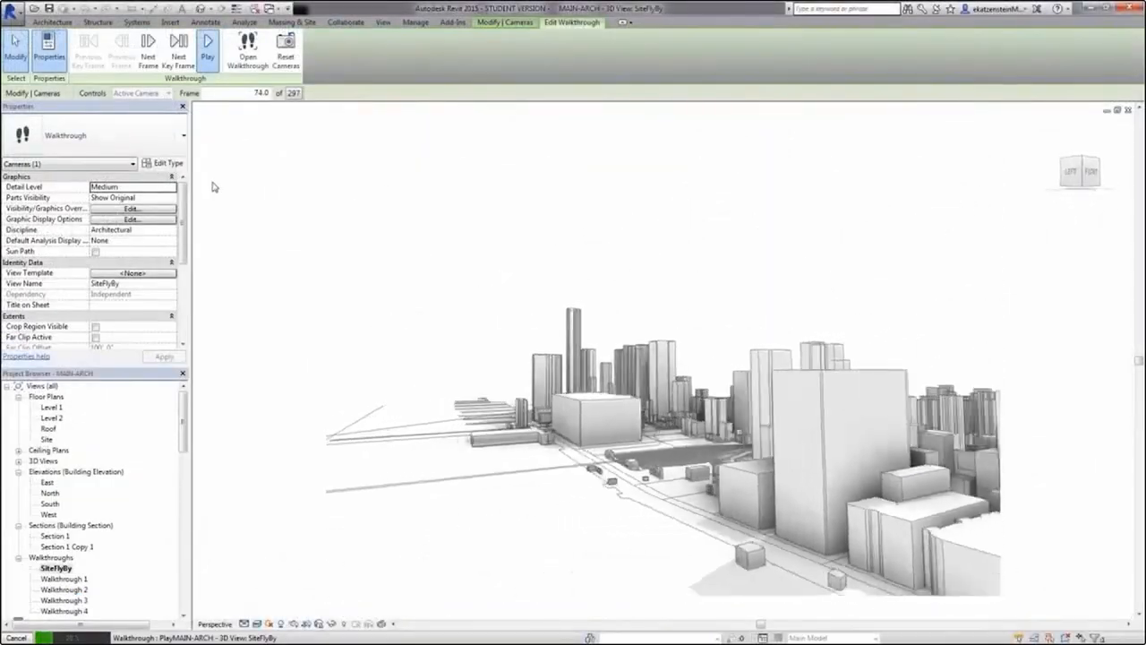
- Lower the Dissolved Edge # slider from 3 to 2 in the Dynamo graph
left_click(207, 44)
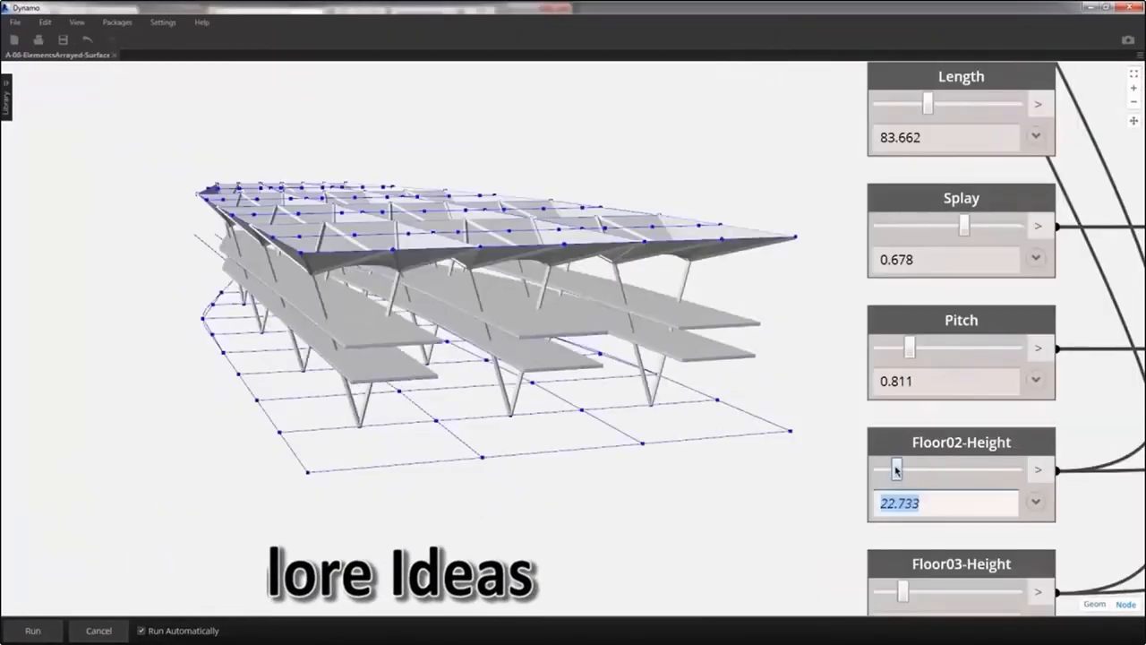
scroll("down", 3)
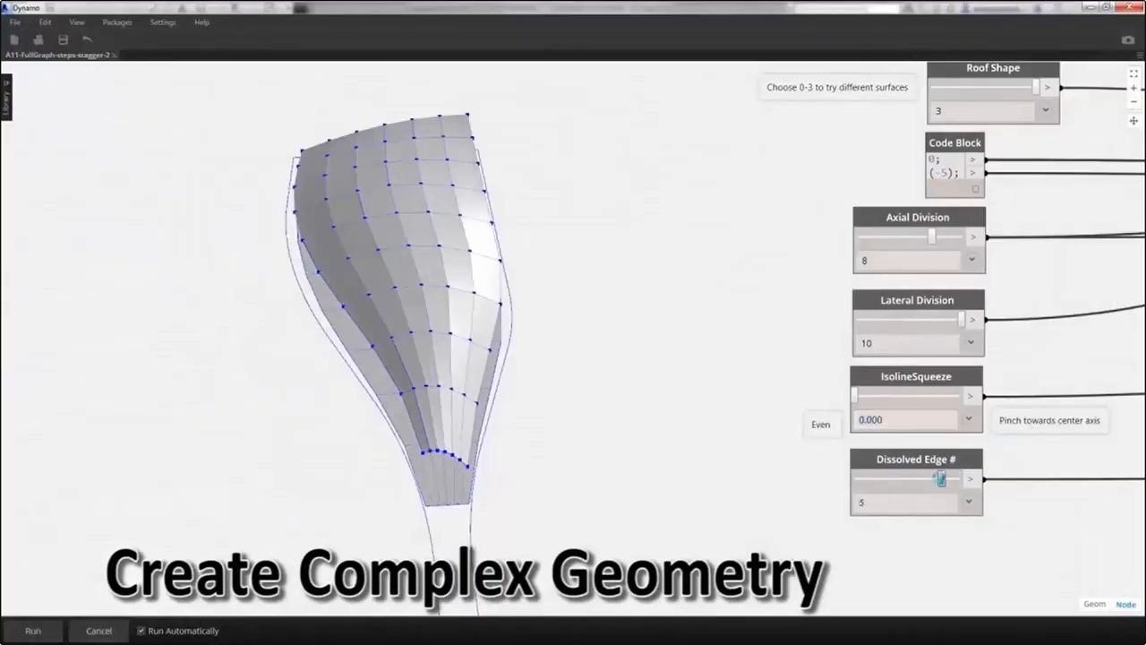
left_click_drag(939, 478, 888, 478)
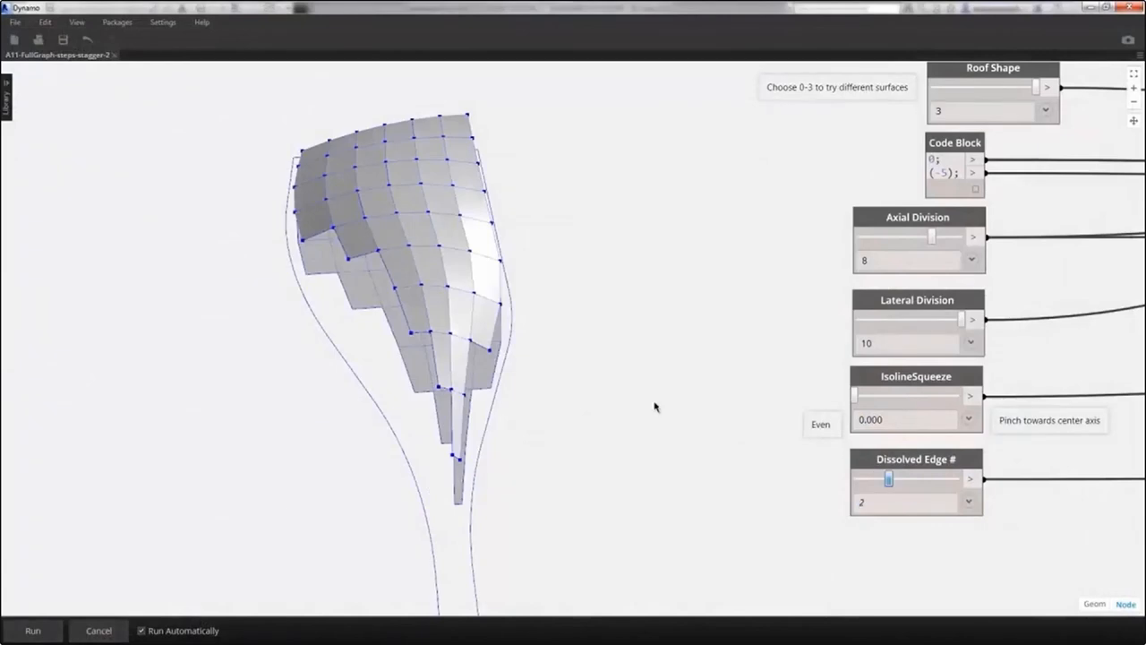